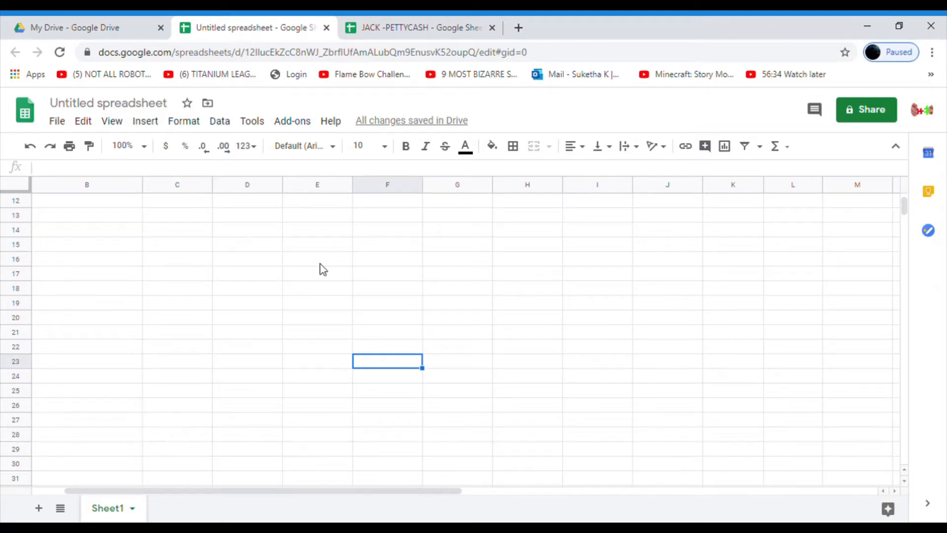
- Look up the Jan-2020 month cell in the JACK -PETTYCASH spreadsheet for reference
left_click(417, 28)
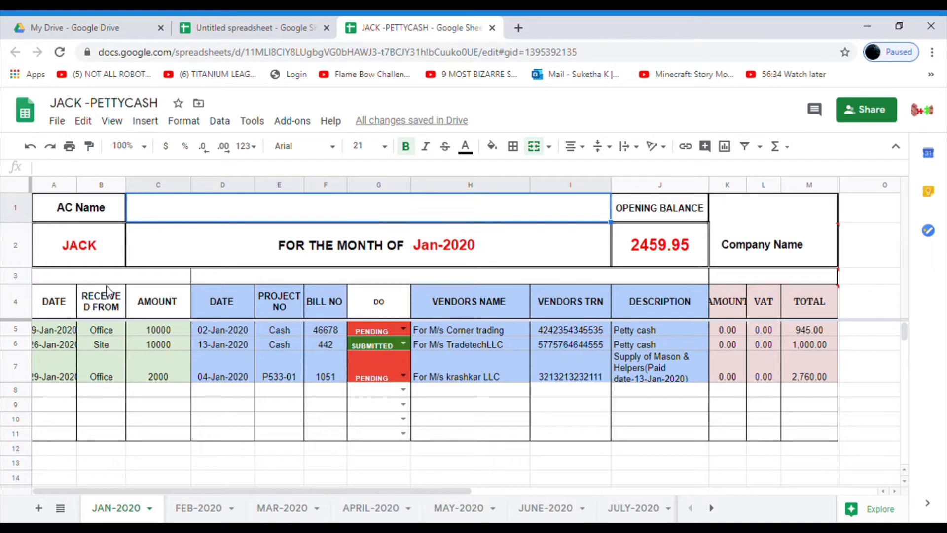
mouse_move(325, 275)
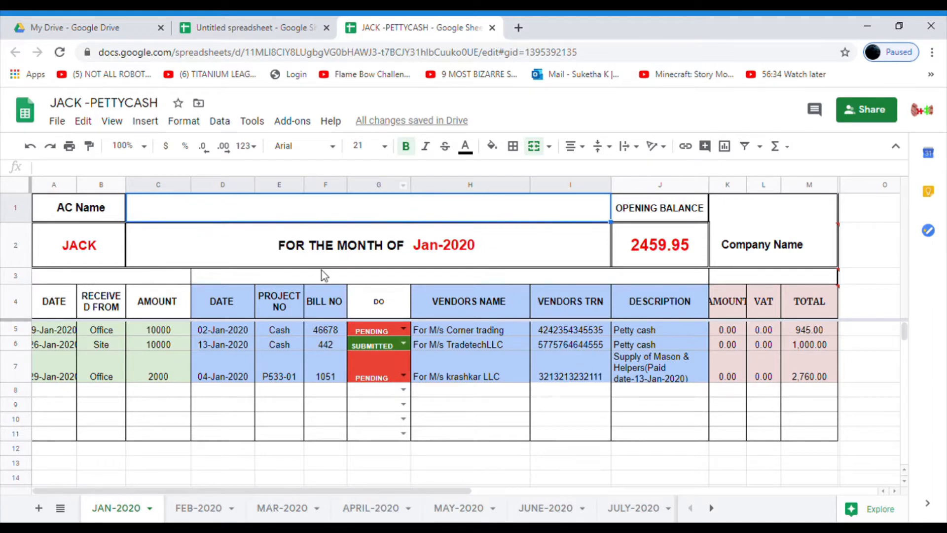
left_click(253, 27)
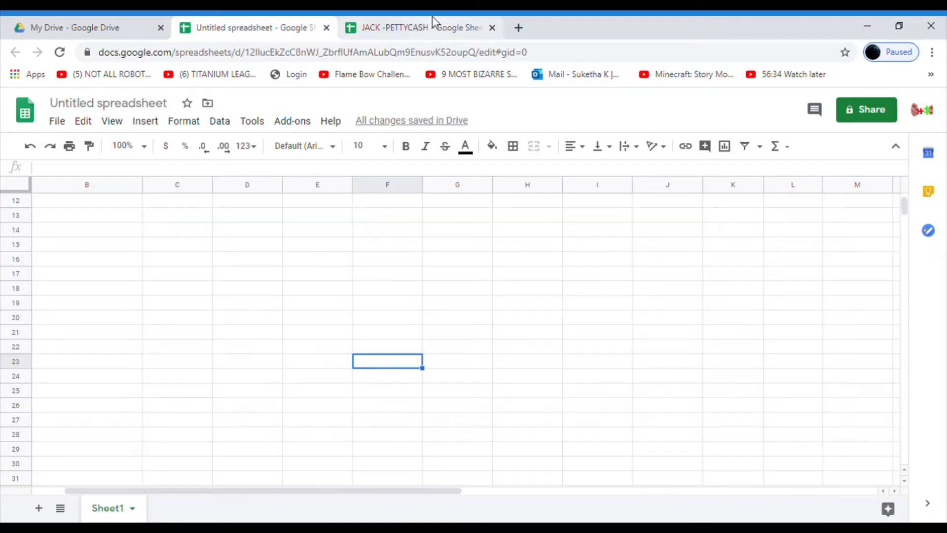
left_click(416, 28)
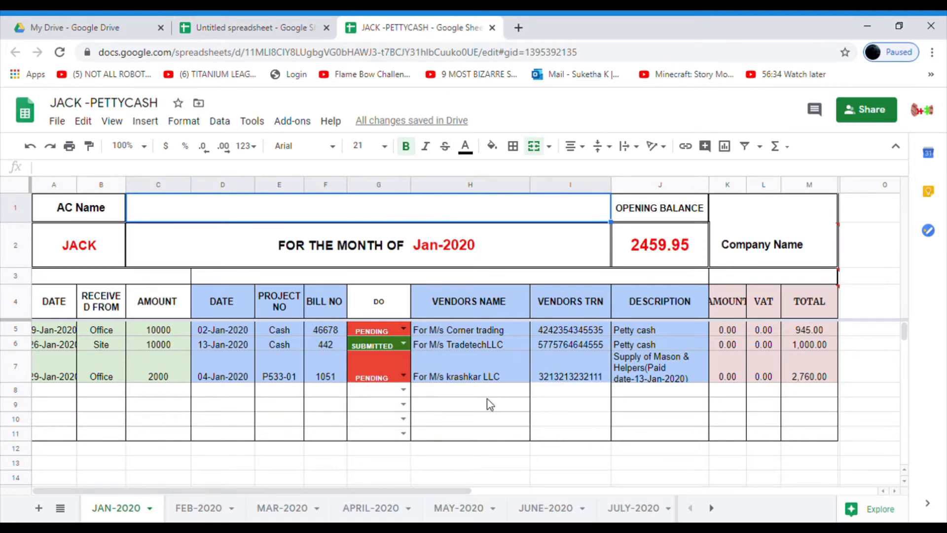
mouse_move(341, 508)
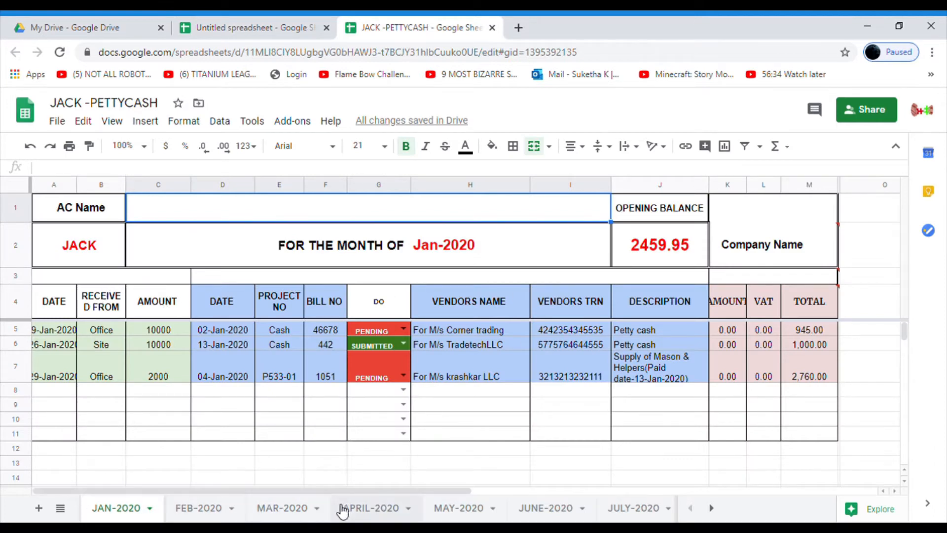
left_click(444, 245)
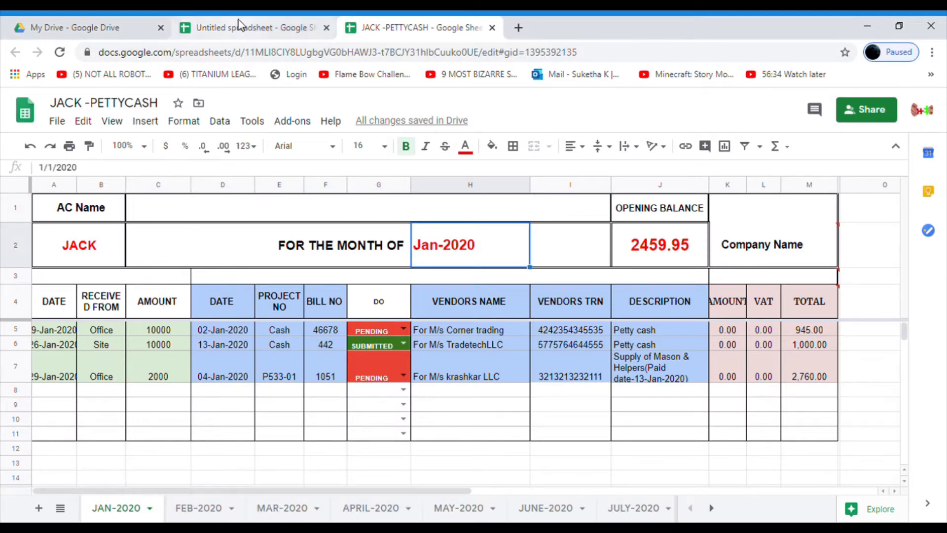
mouse_move(167, 440)
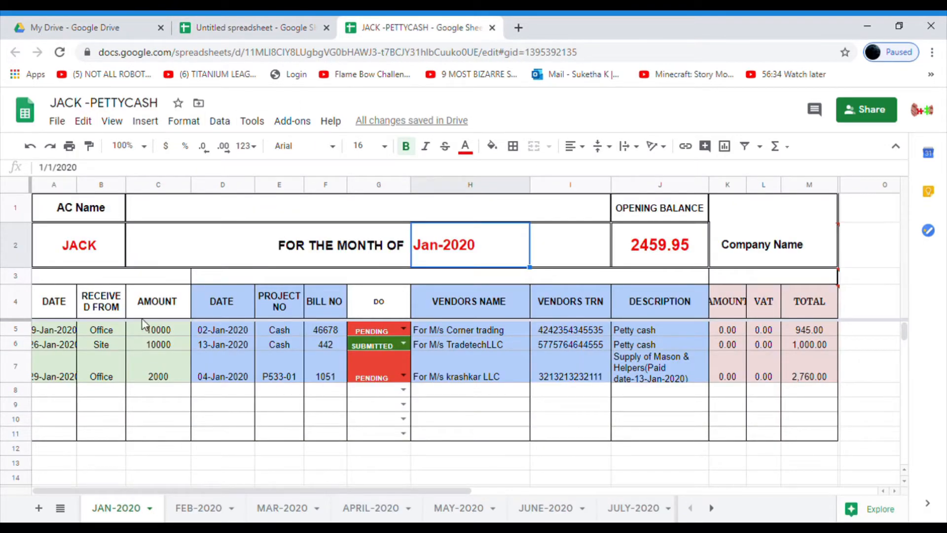
left_click(254, 28)
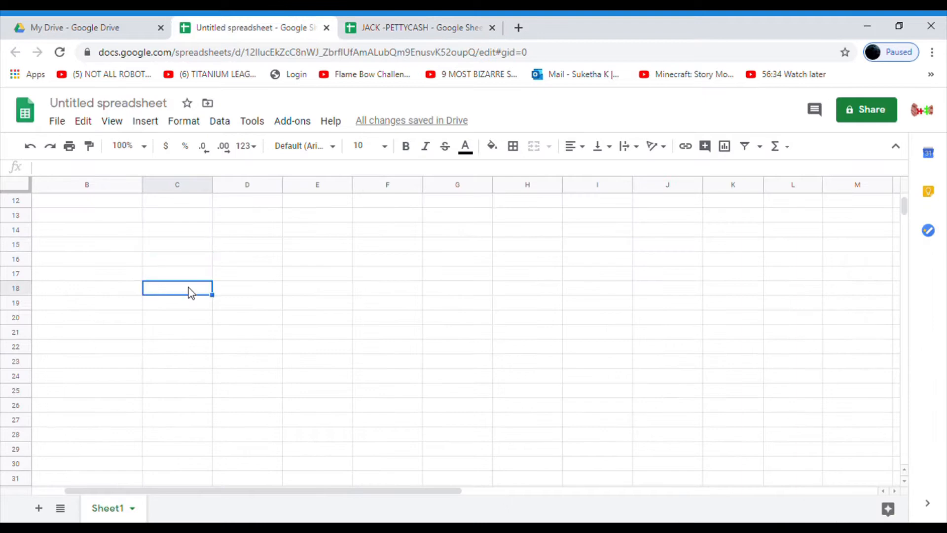
- Start an =IMPORTRANGE( formula in cell C16 of the untitled spreadsheet
left_click(177, 259)
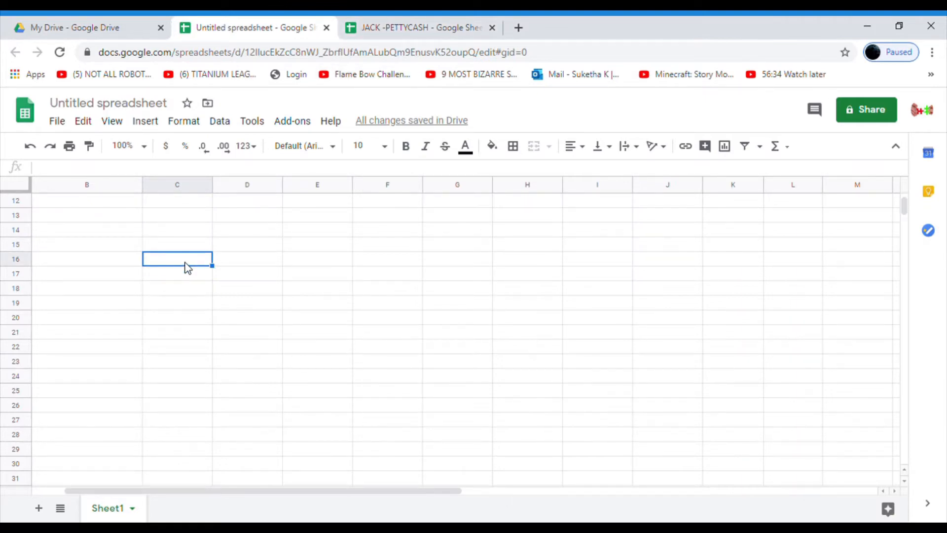
type("=")
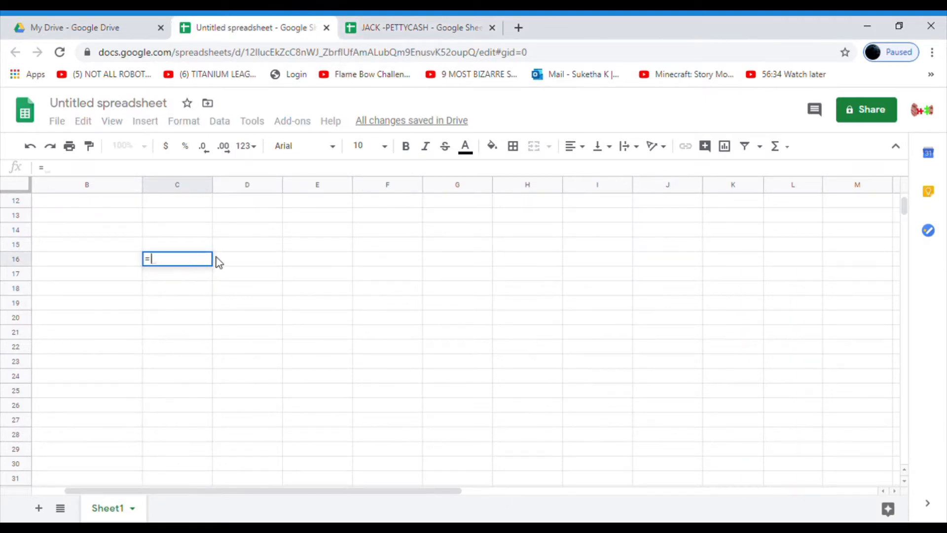
type("IM")
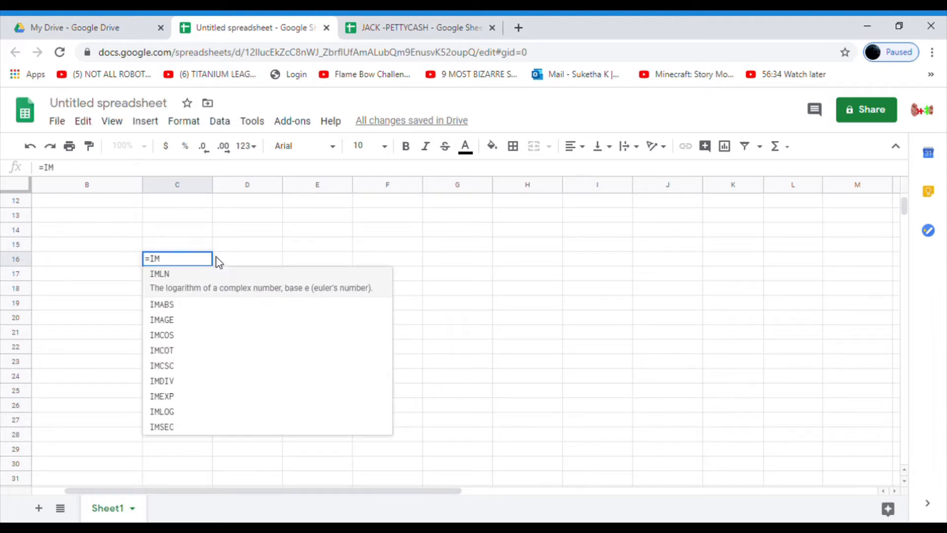
type("PO")
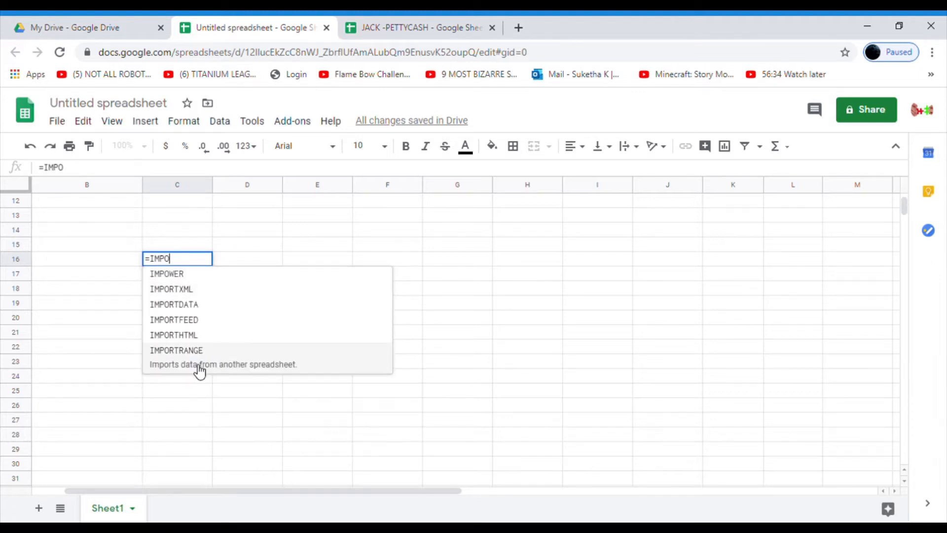
left_click(176, 350)
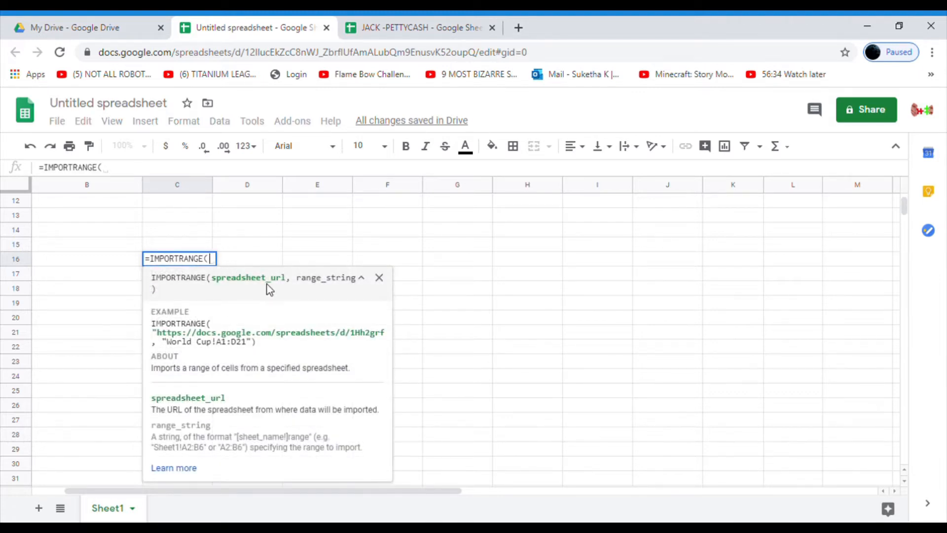
mouse_move(296, 289)
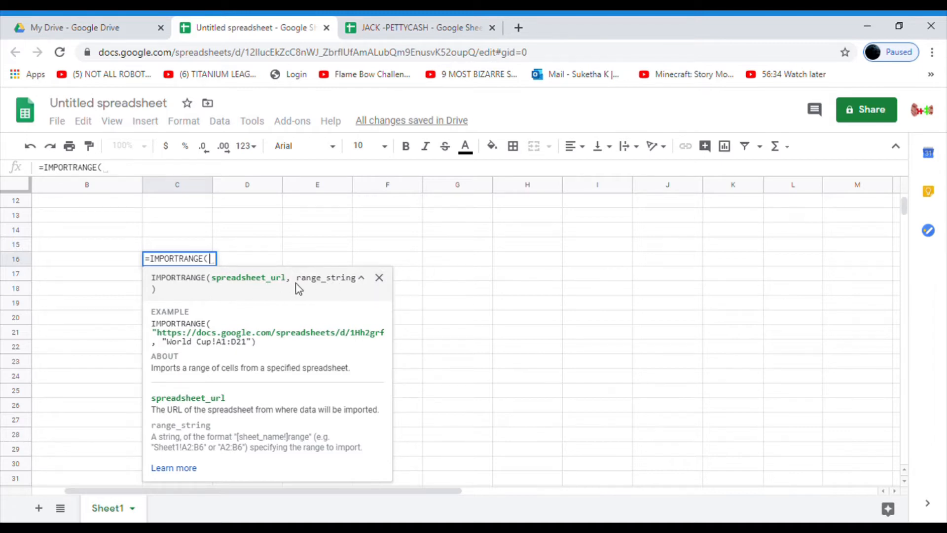
- Insert the JACK -PETTYCASH spreadsheet URL in quotes as the formula's first argument
left_click(416, 27)
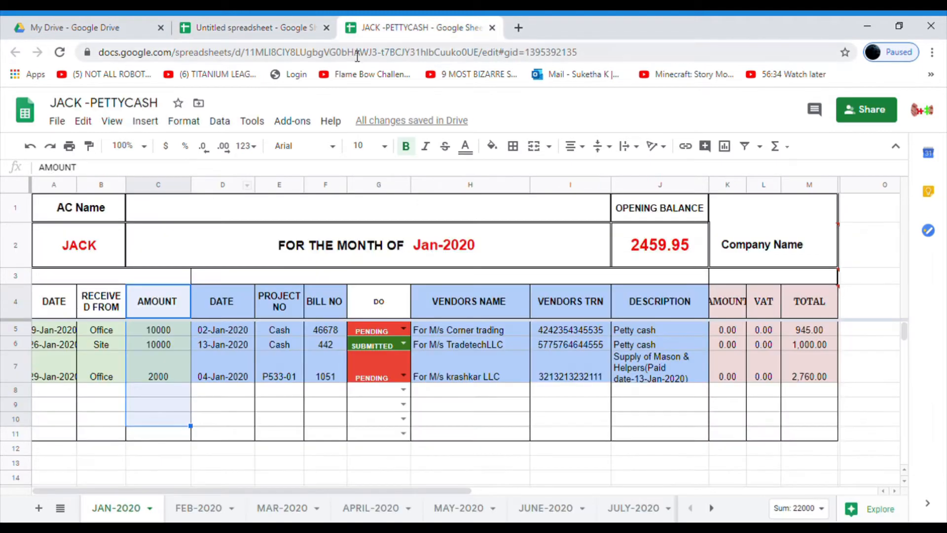
left_click(254, 28)
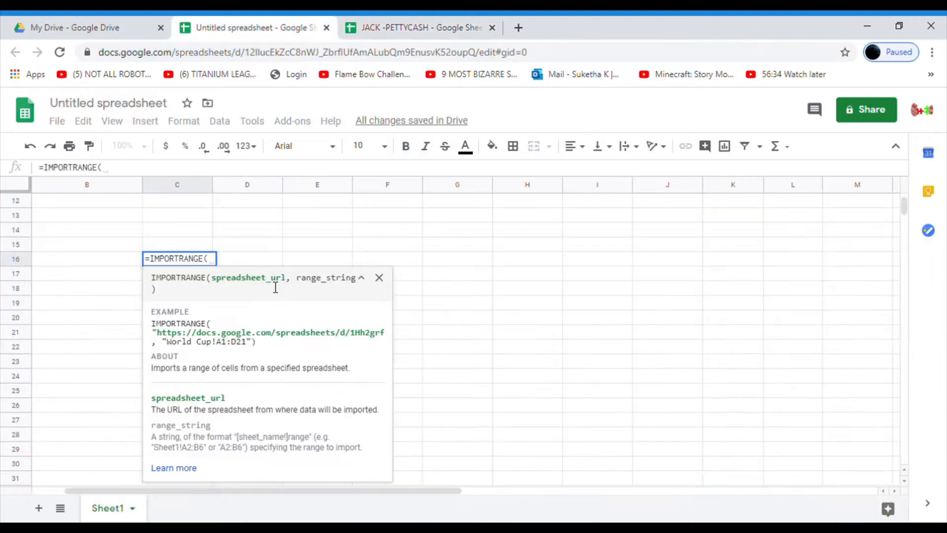
left_click(416, 27)
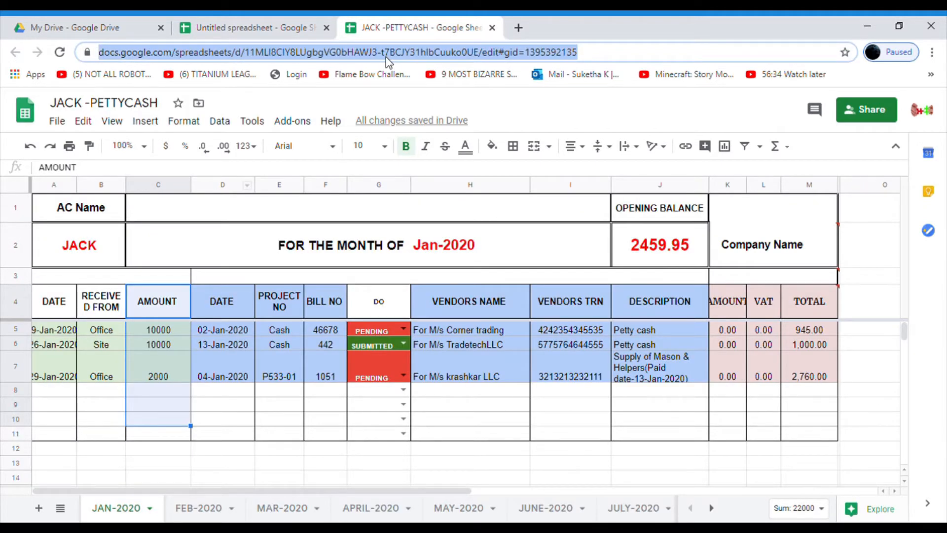
left_click(254, 27)
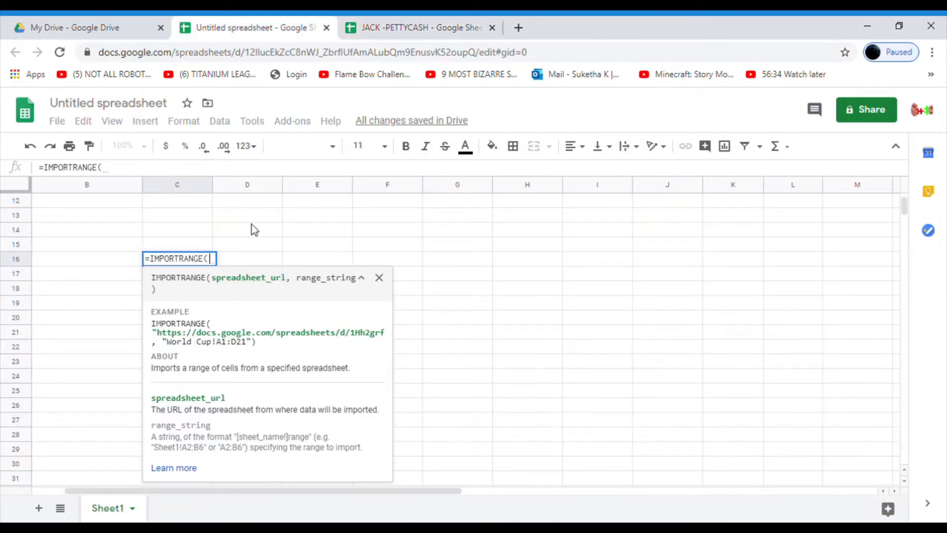
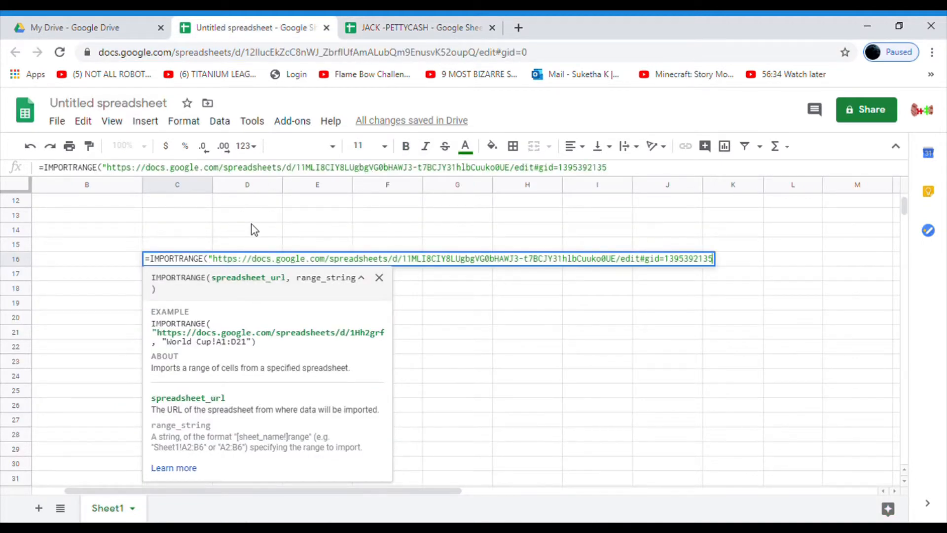
type("\"")
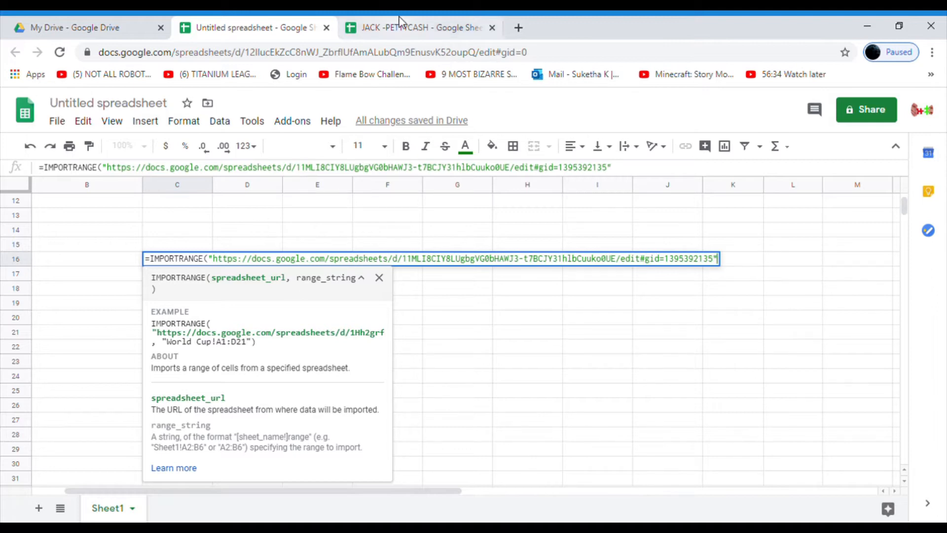
- Add a second quoted argument starting "JAN-2020! and view the JACK -PETTYCASH AMOUNT column
left_click(416, 28)
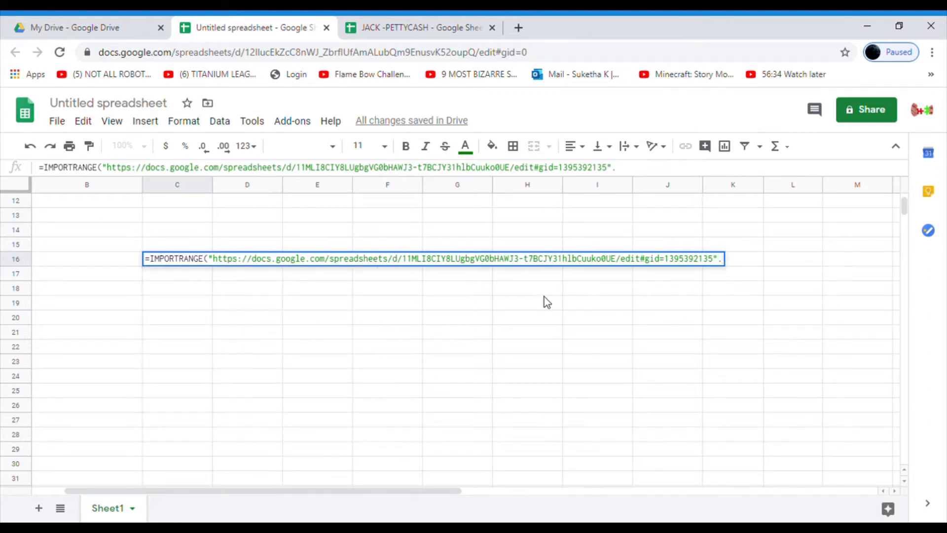
type(",")
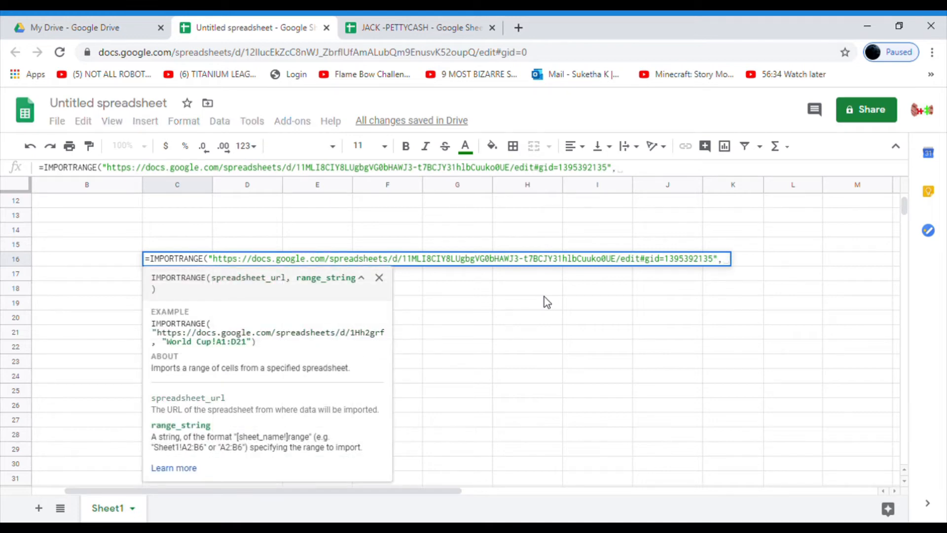
type("\"")
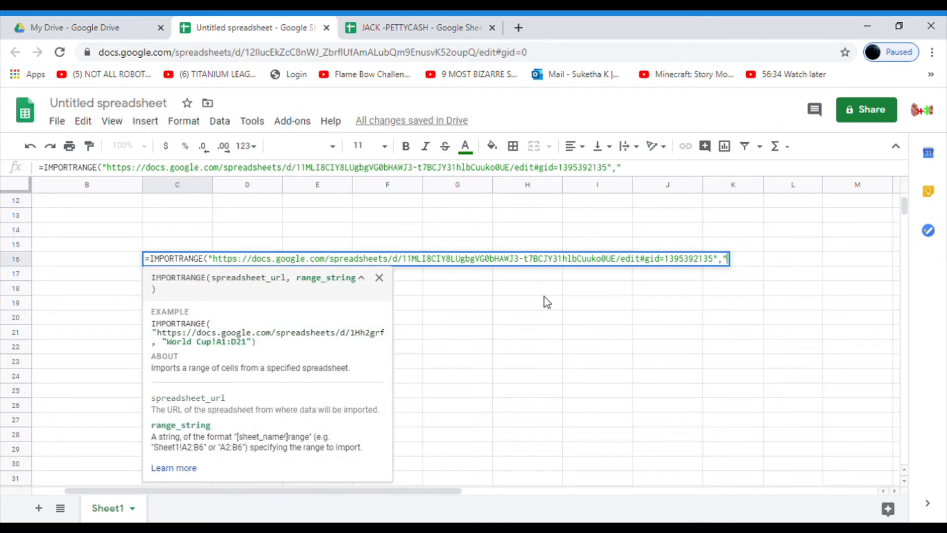
type("JAN2")
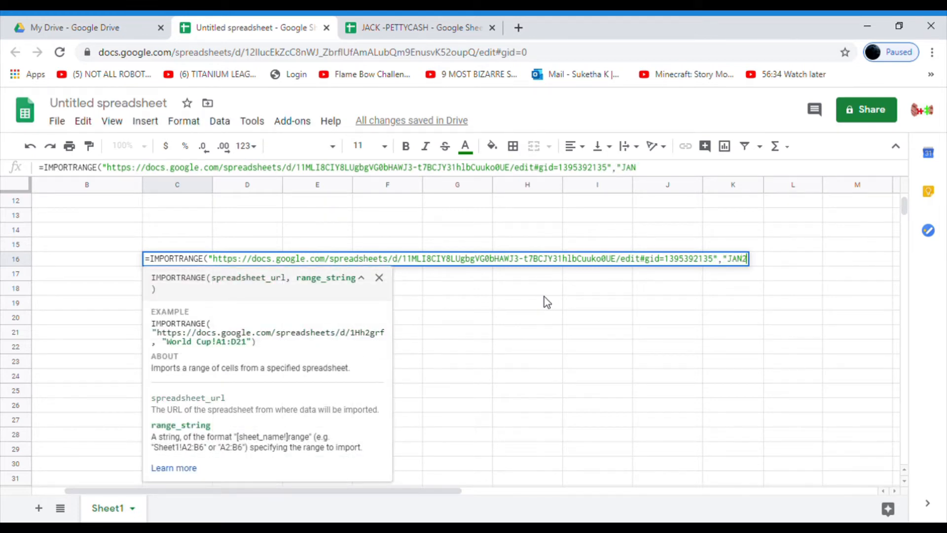
type("020")
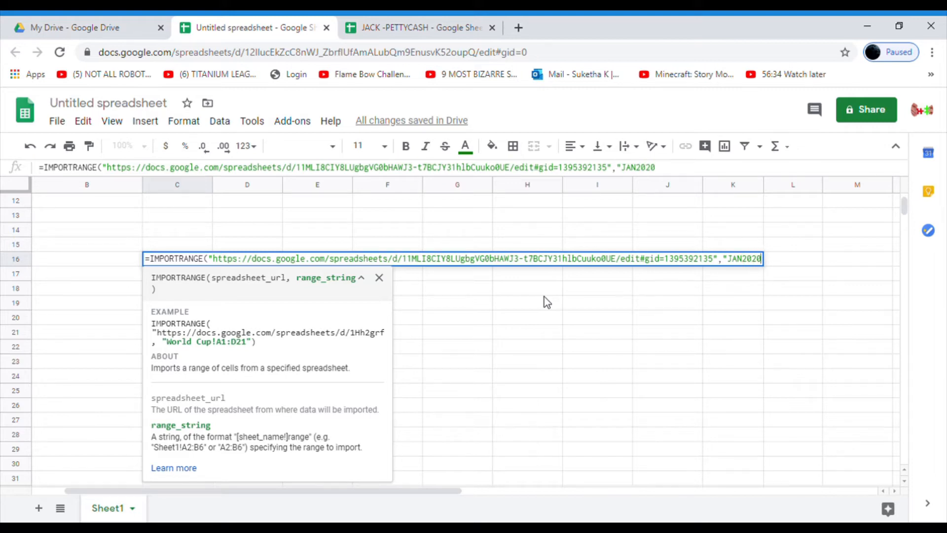
left_click(417, 28)
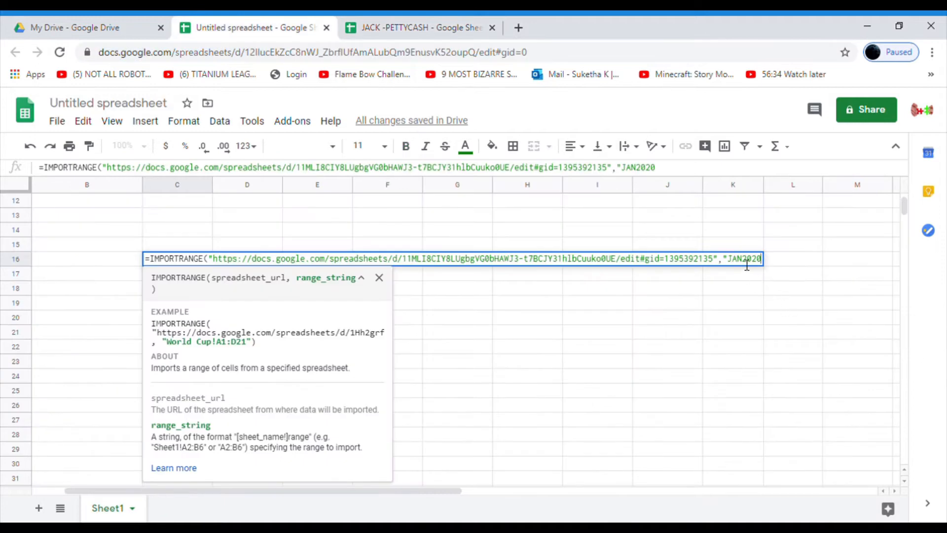
type("-")
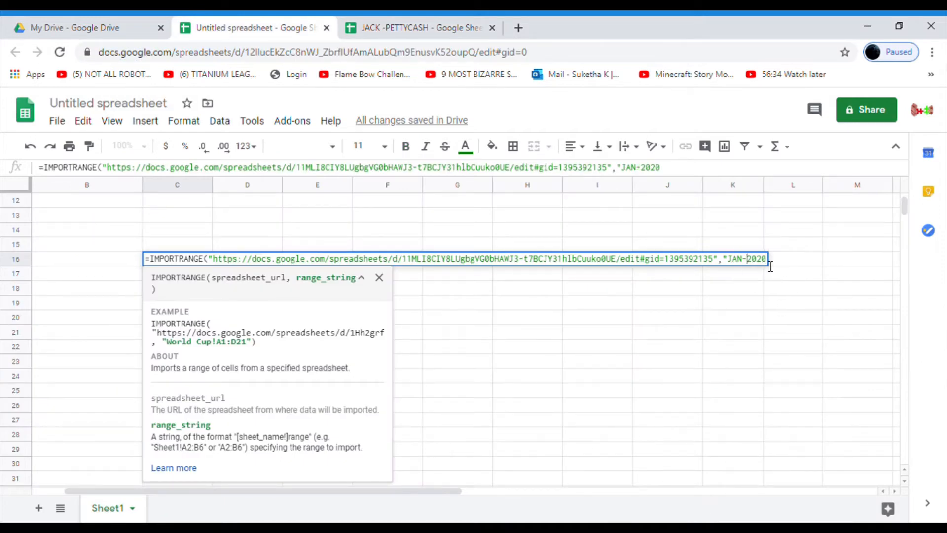
type("!")
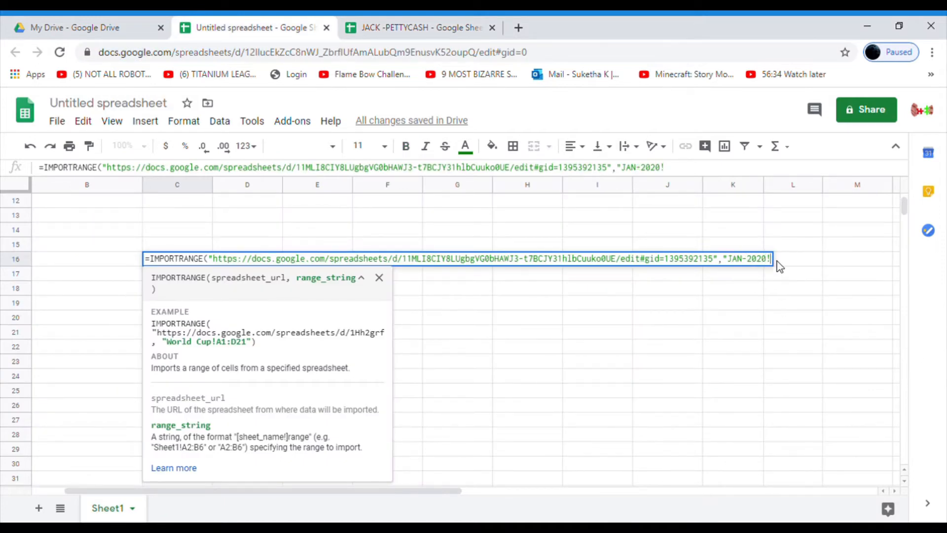
left_click(417, 27)
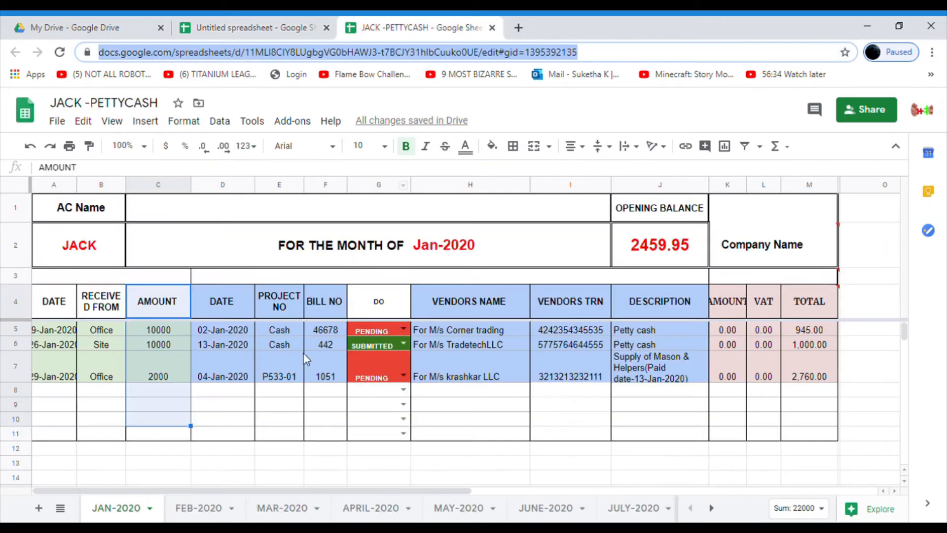
mouse_move(193, 353)
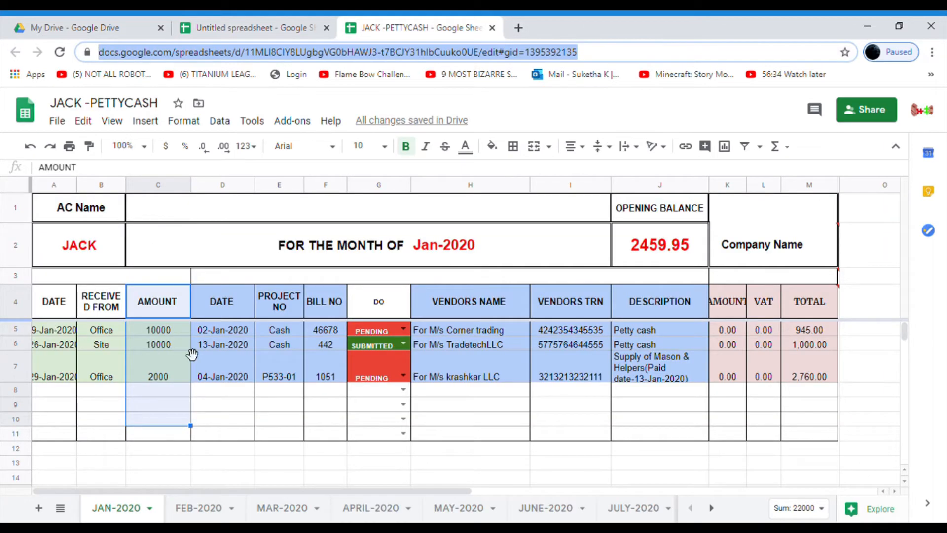
mouse_move(470, 29)
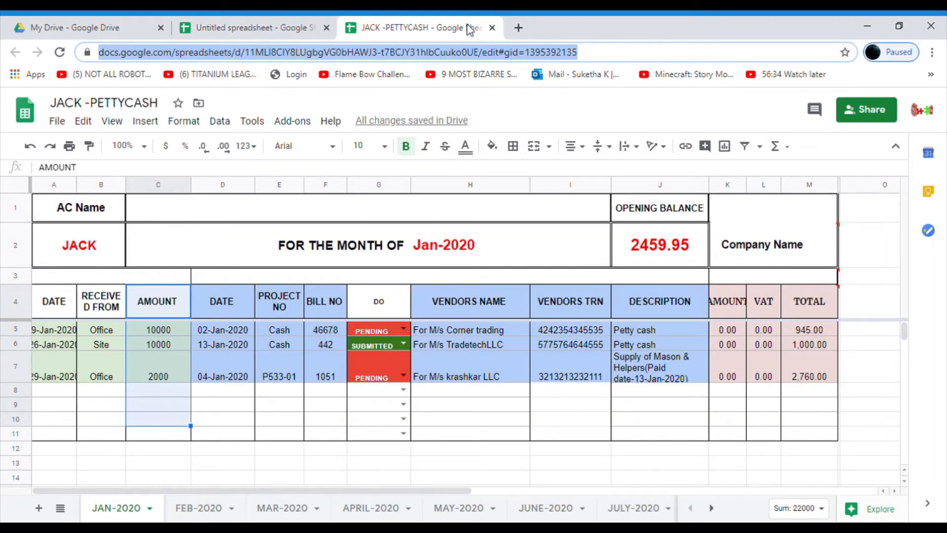
- Complete the range as "JAN-2020!C5:C11" and enter the IMPORTRANGE formula
left_click(254, 28)
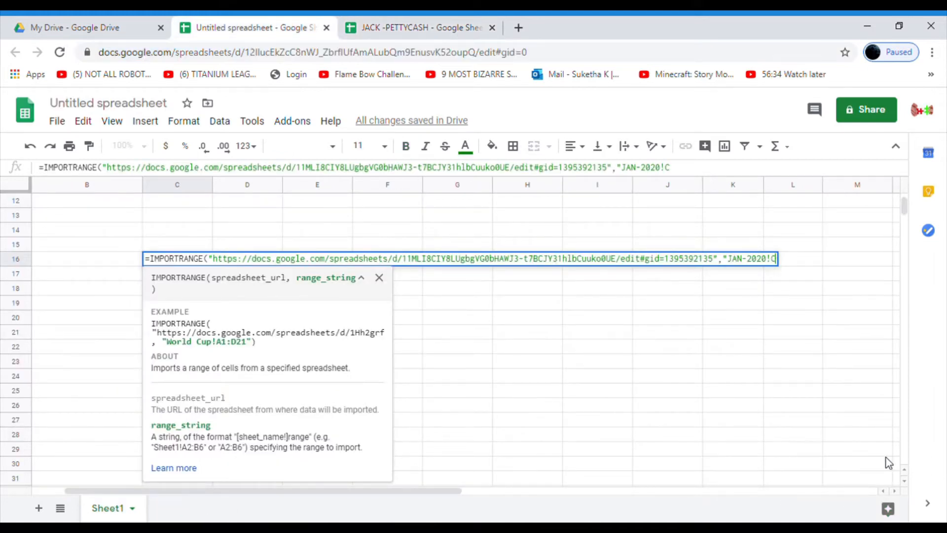
type("5:")
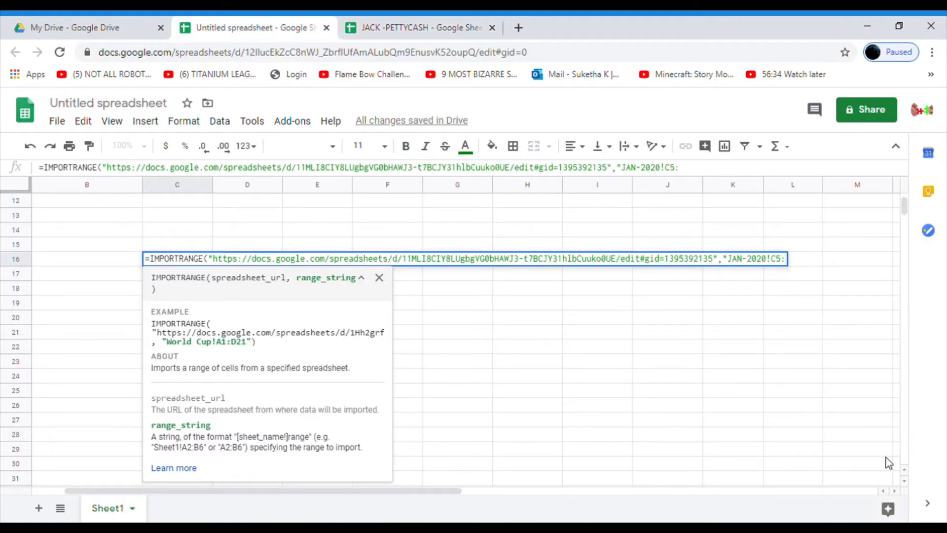
type("C11\"")
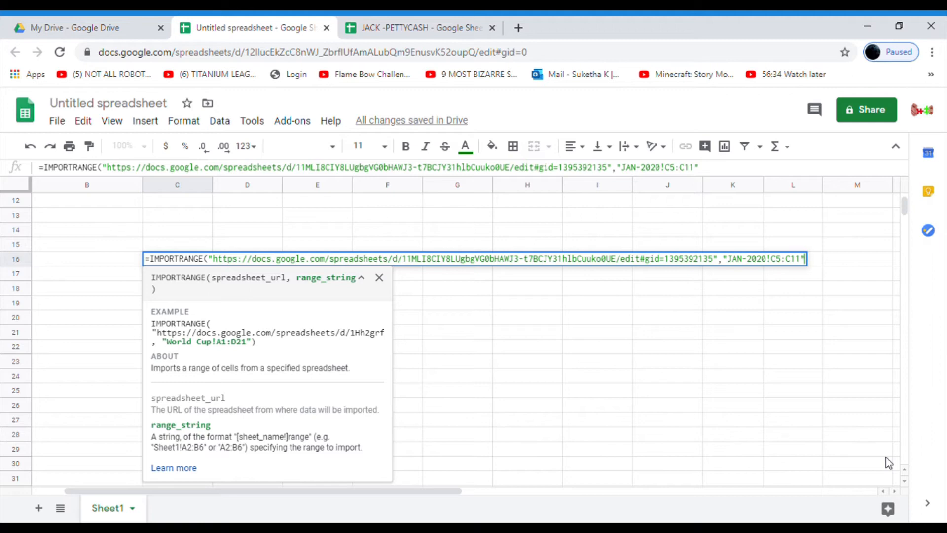
key("enter")
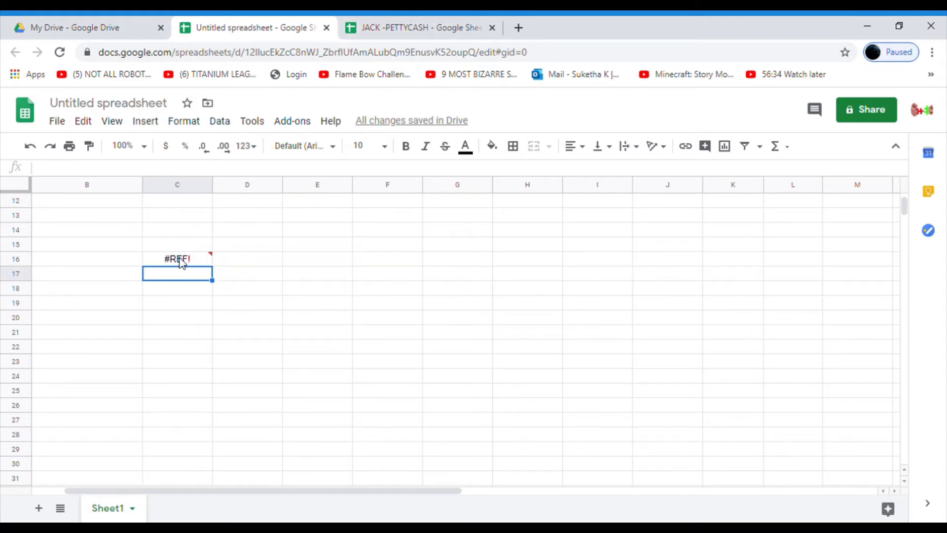
mouse_move(331, 270)
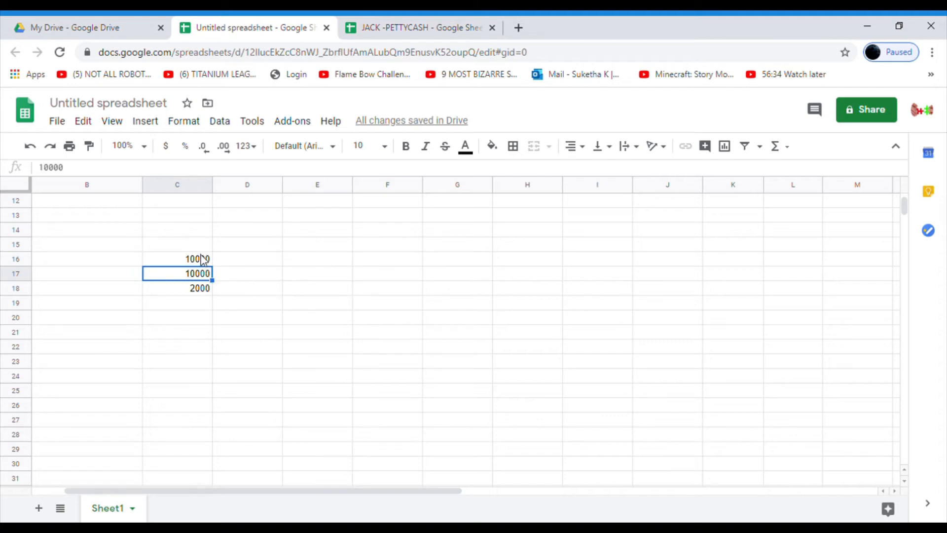
left_click(420, 27)
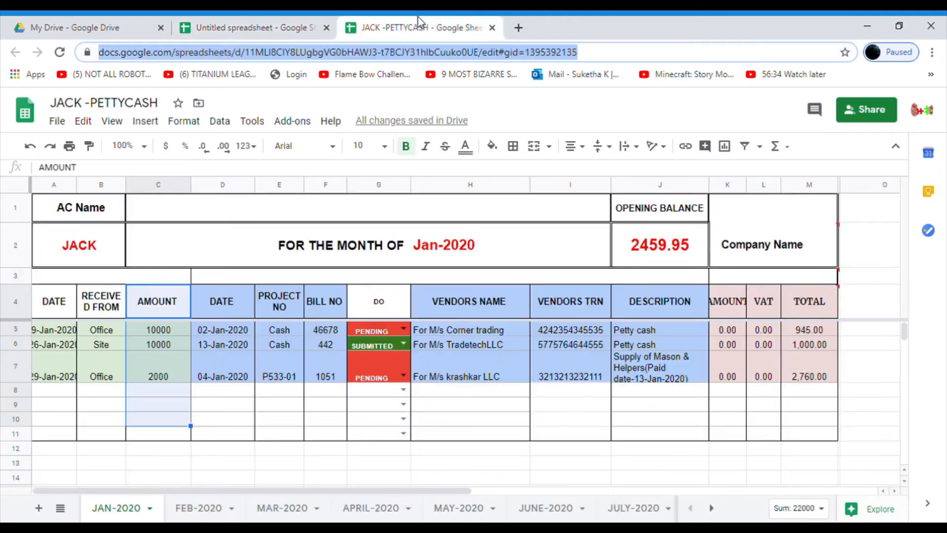
left_click(158, 329)
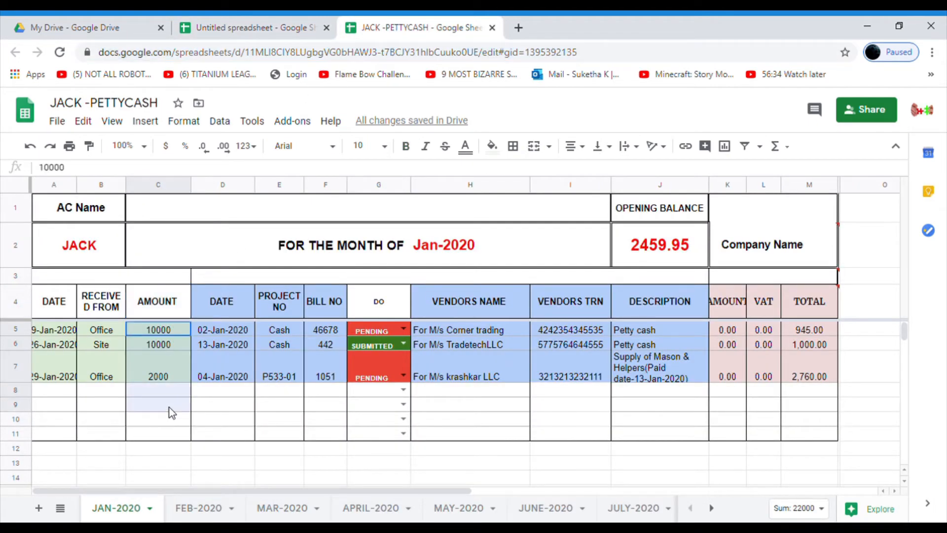
left_click(254, 28)
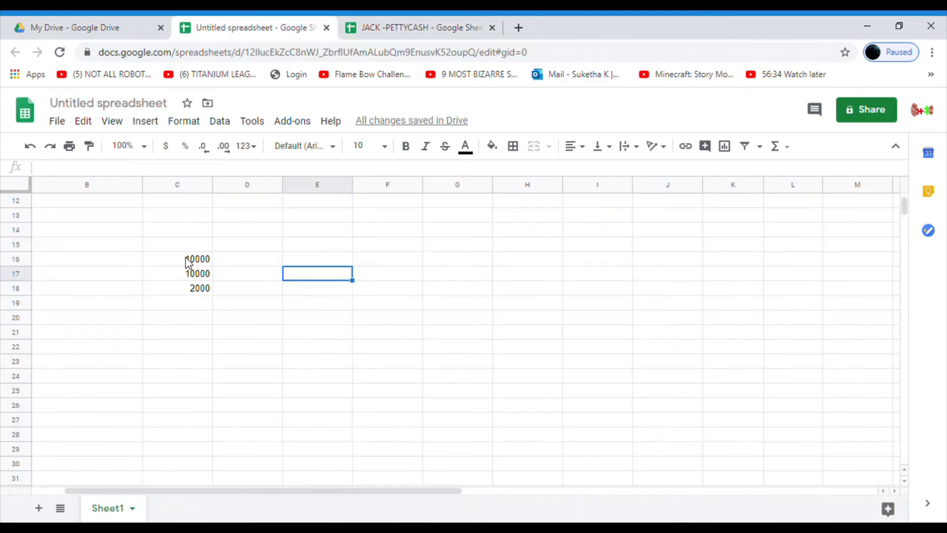
left_click(198, 258)
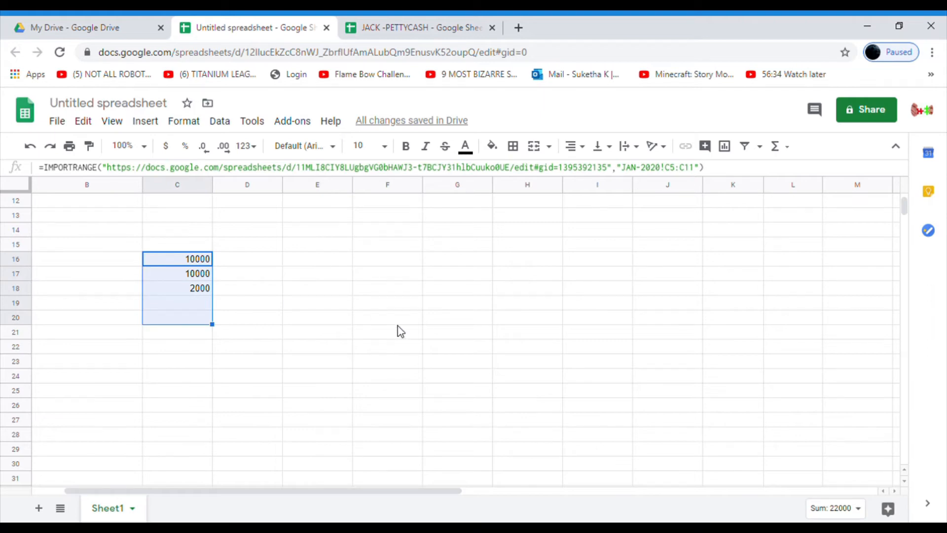
left_click(387, 317)
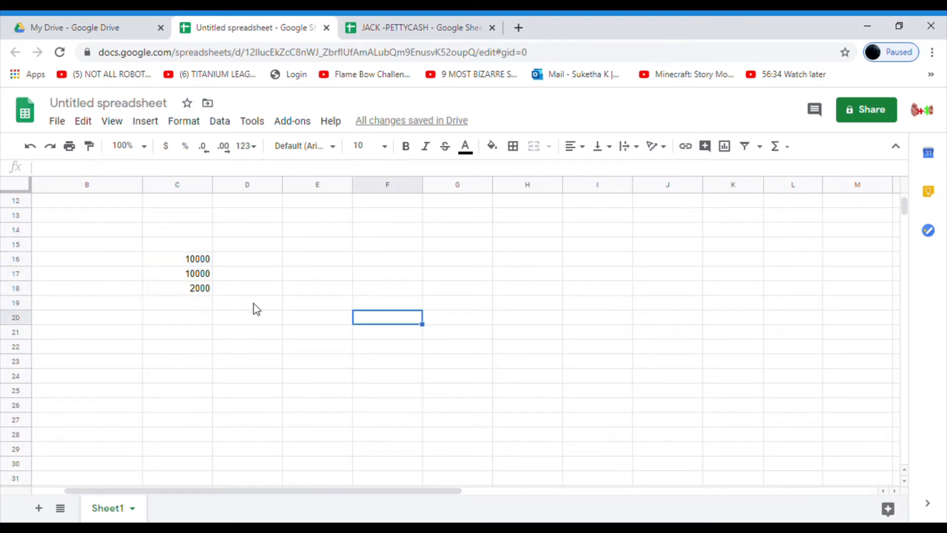
left_click(418, 28)
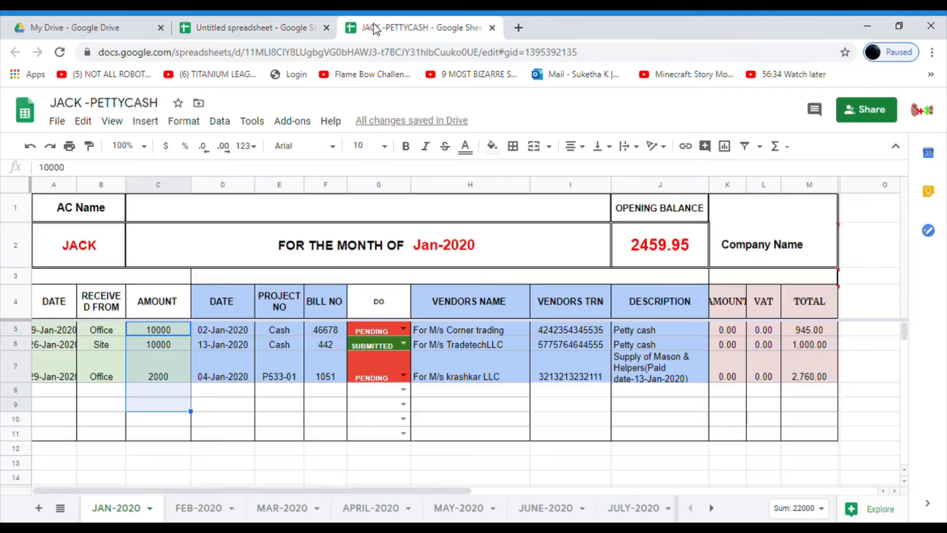
mouse_move(302, 471)
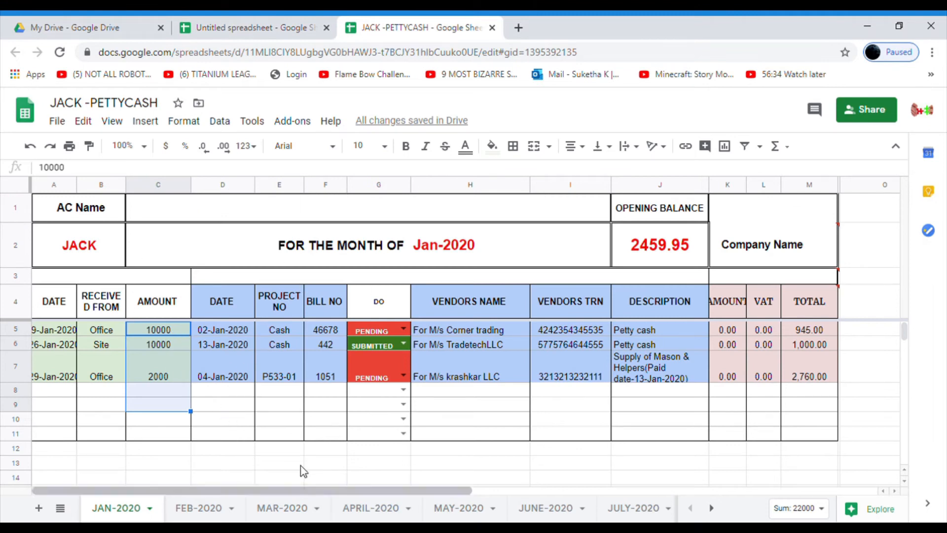
mouse_move(758, 251)
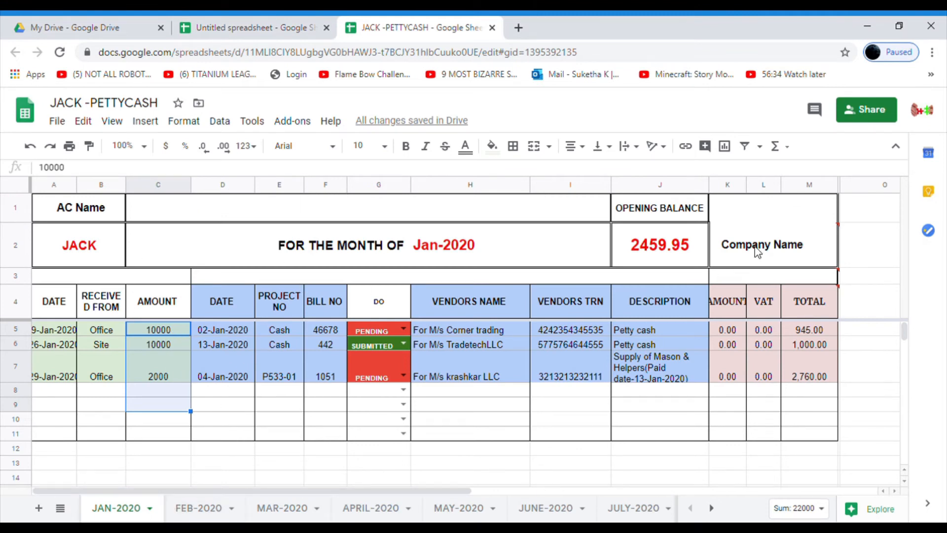
left_click(660, 244)
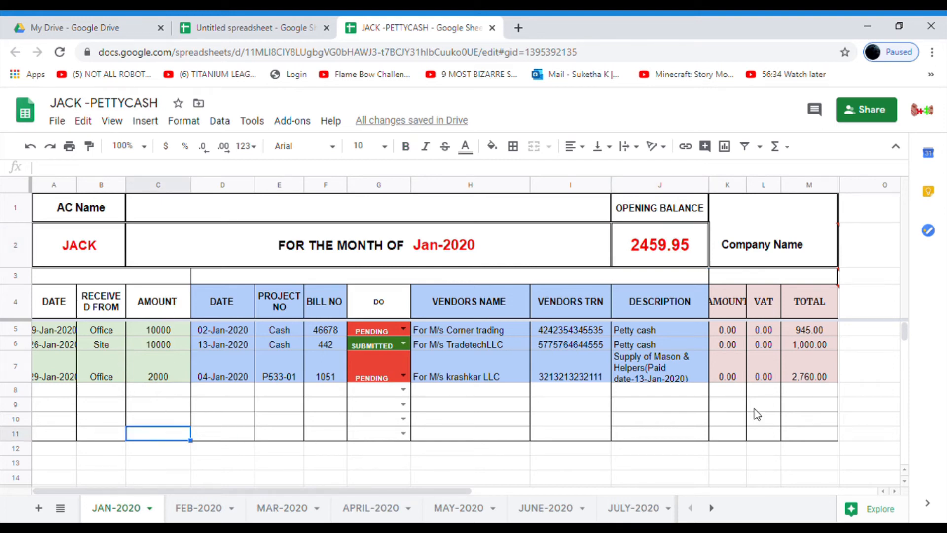
mouse_move(803, 439)
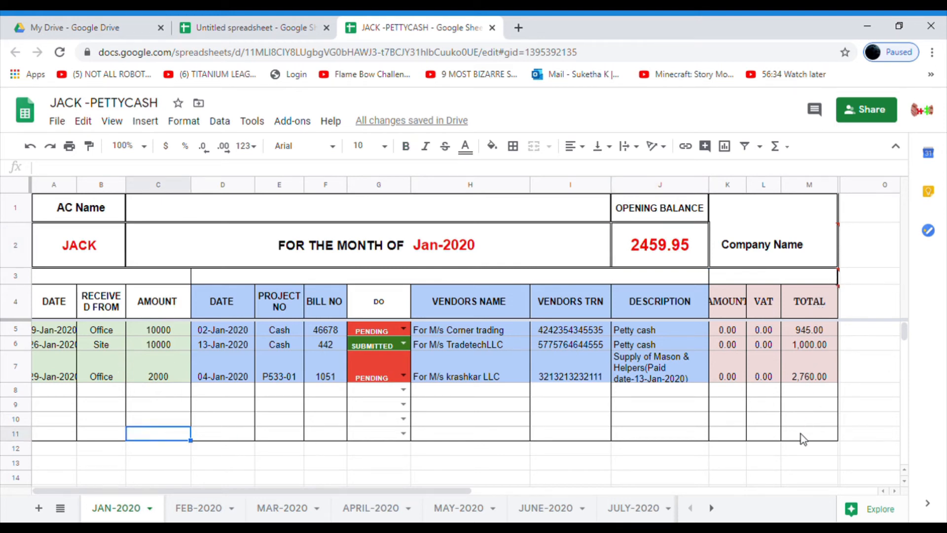
left_click(810, 434)
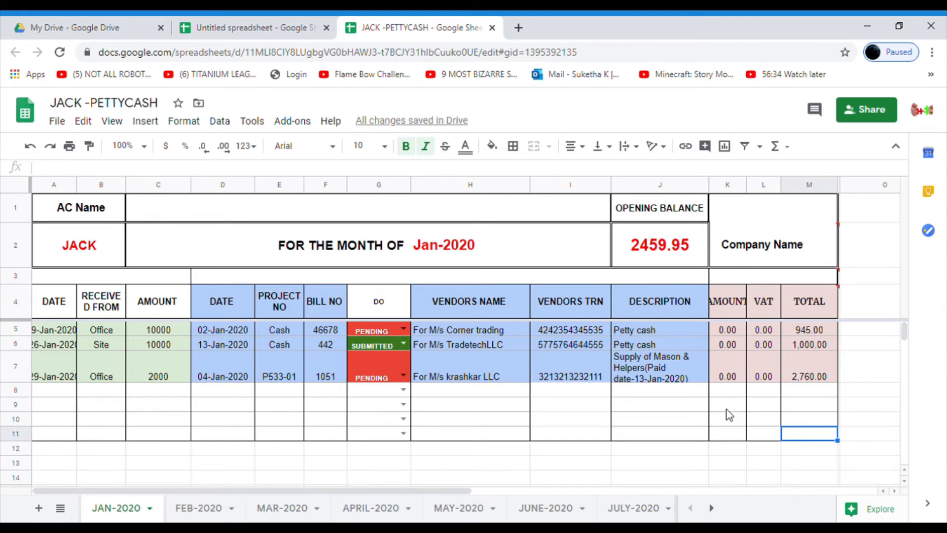
mouse_move(288, 238)
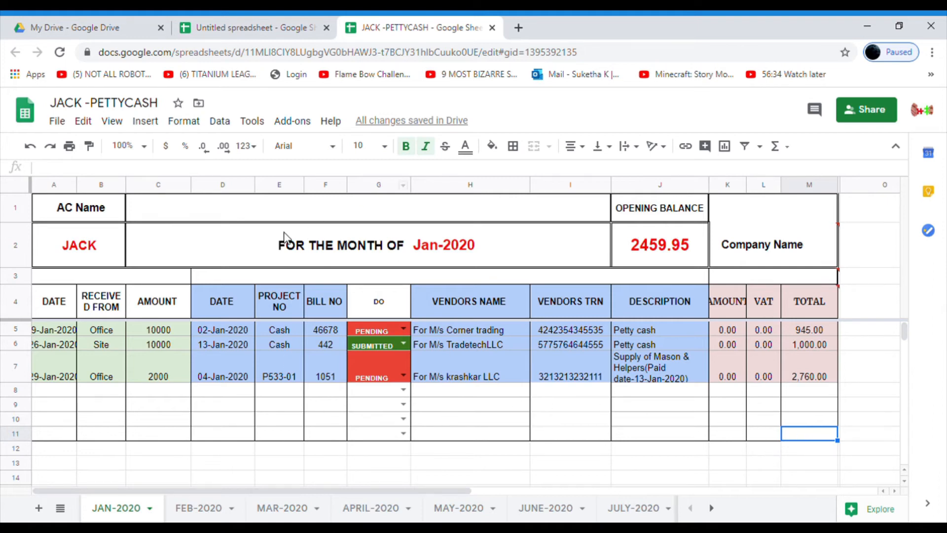
left_click(253, 28)
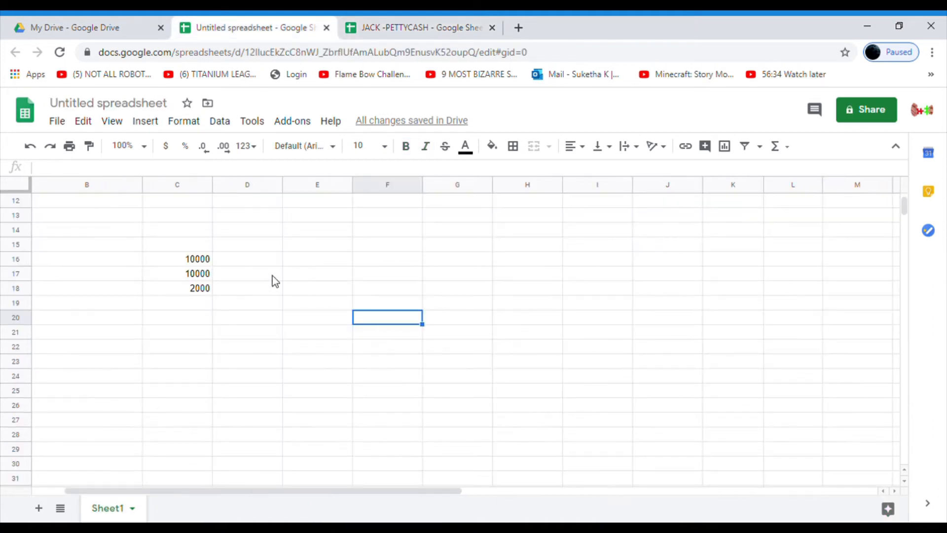
left_click(417, 28)
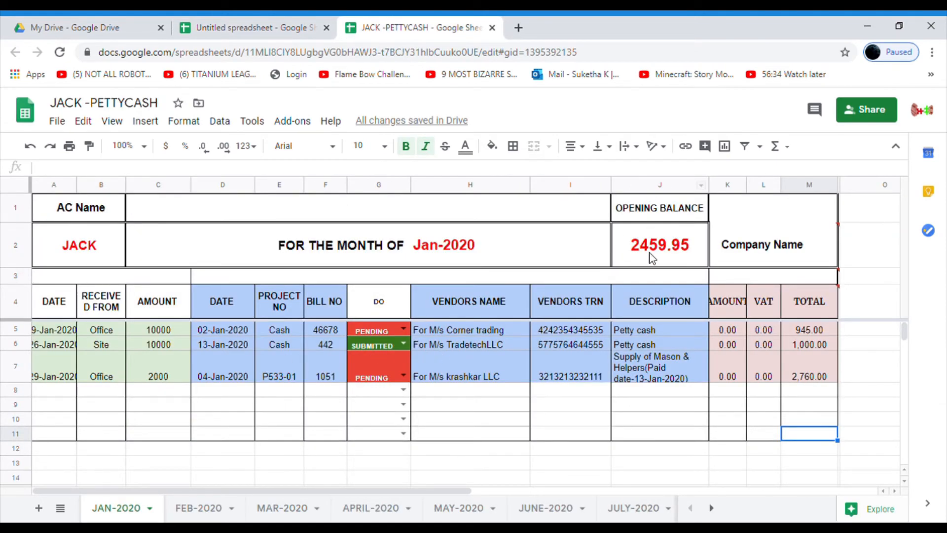
left_click(254, 28)
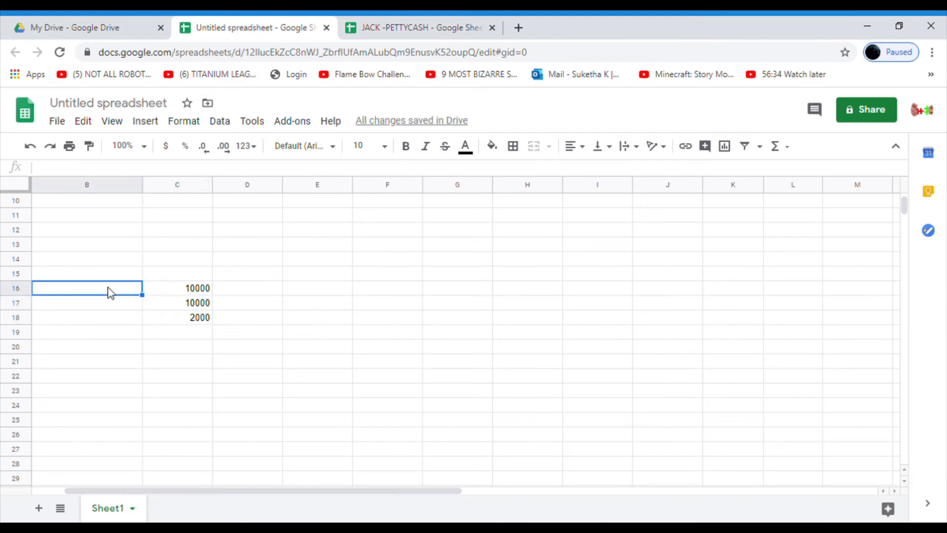
mouse_move(185, 293)
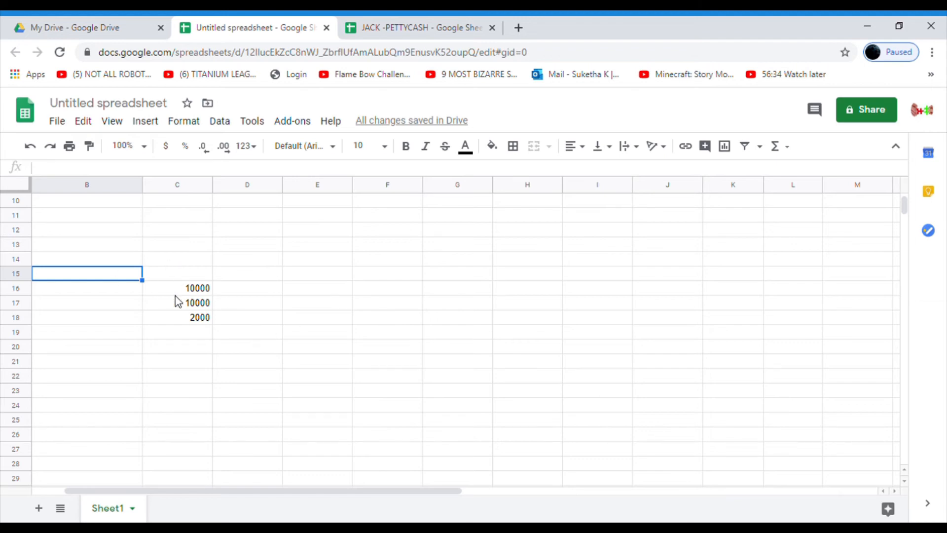
- Label cell B16 'CAsh Received' beside the imported amounts
left_click(417, 28)
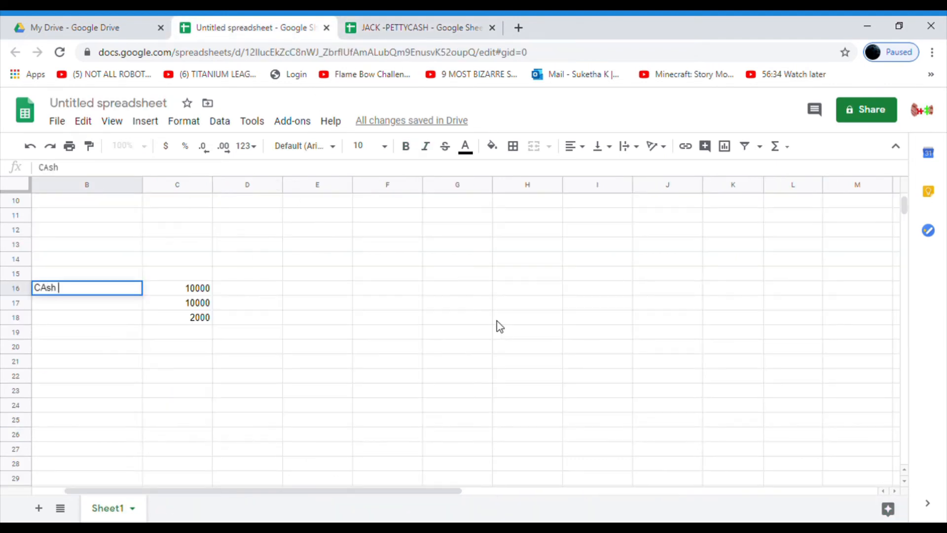
type("Received")
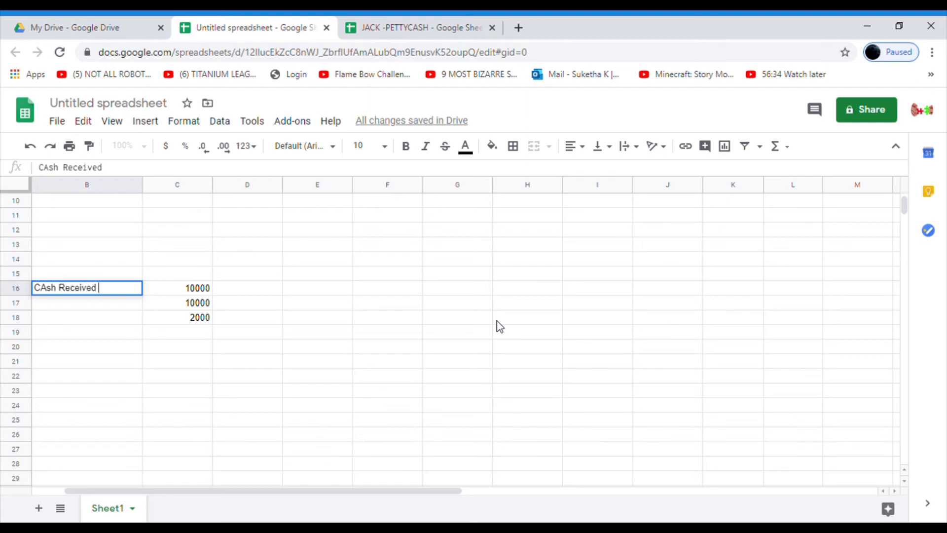
left_click(416, 28)
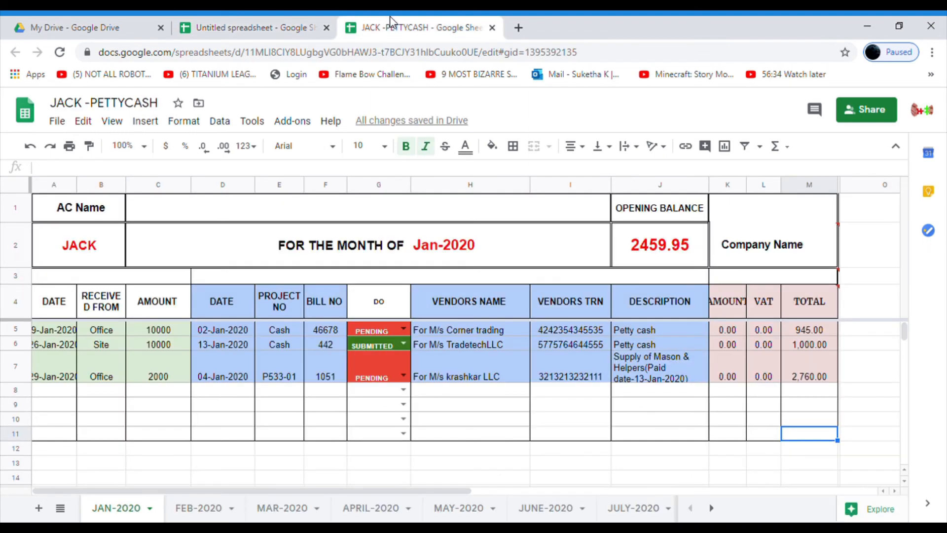
- Wrap the C16 IMPORTRANGE in SUM() so it shows the 22000 total
left_click(254, 27)
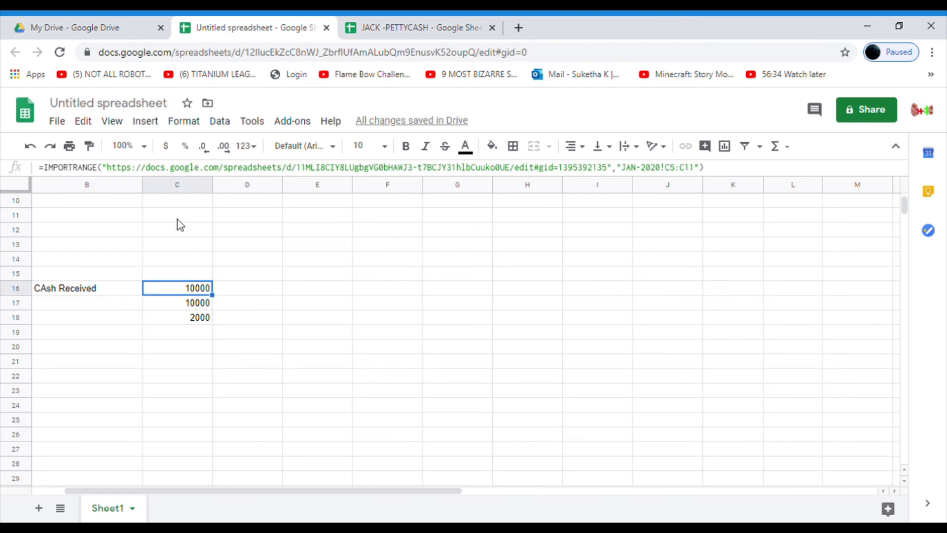
mouse_move(52, 175)
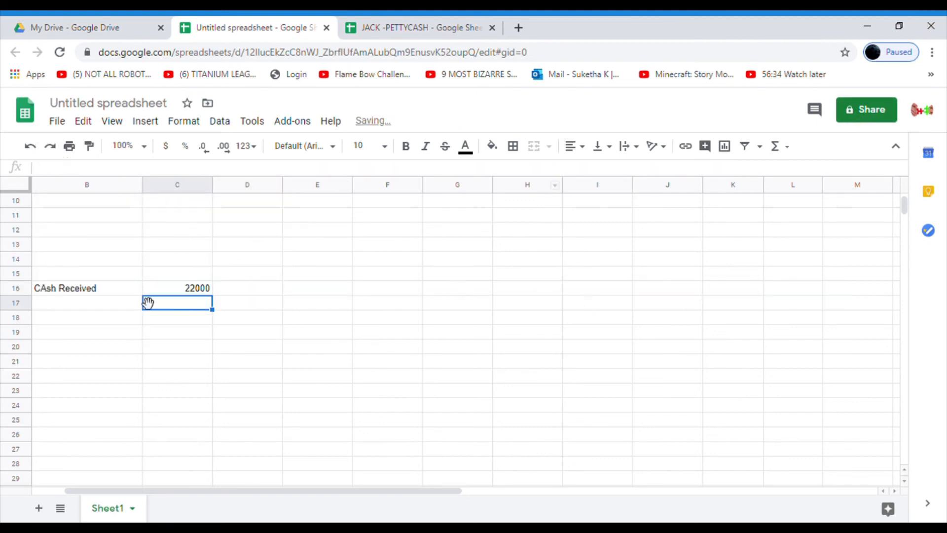
left_click(87, 287)
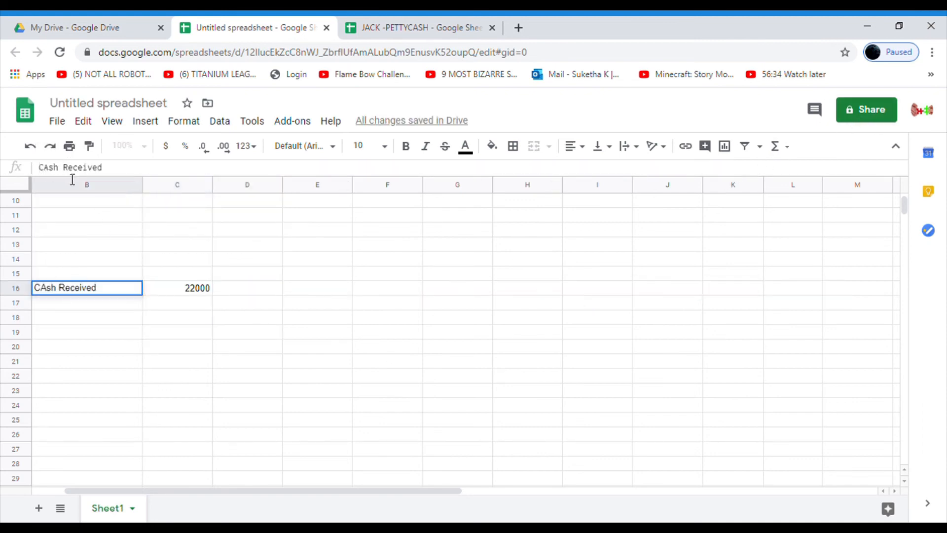
- Change B16 to 'Total CAsh Received' and add 'Month Of Jan-2020' in B13
type("Total")
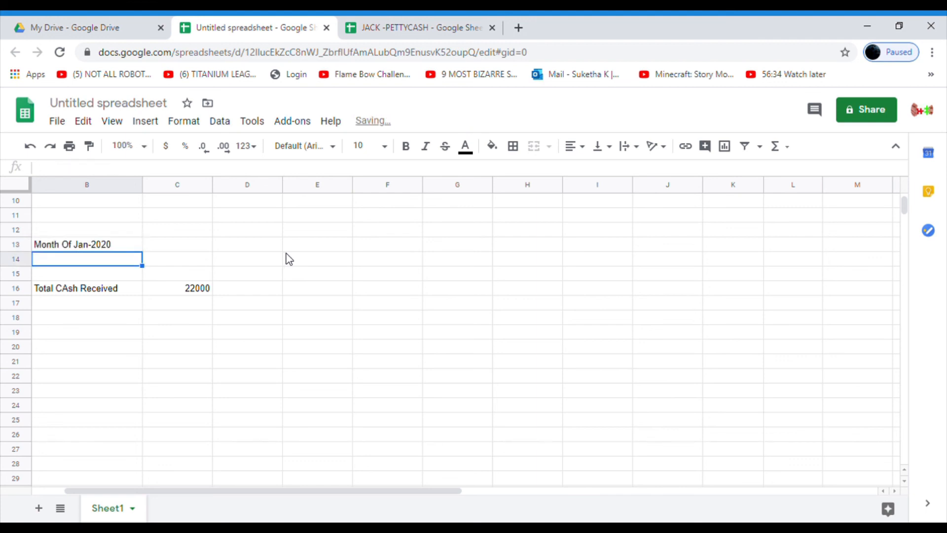
left_click(87, 303)
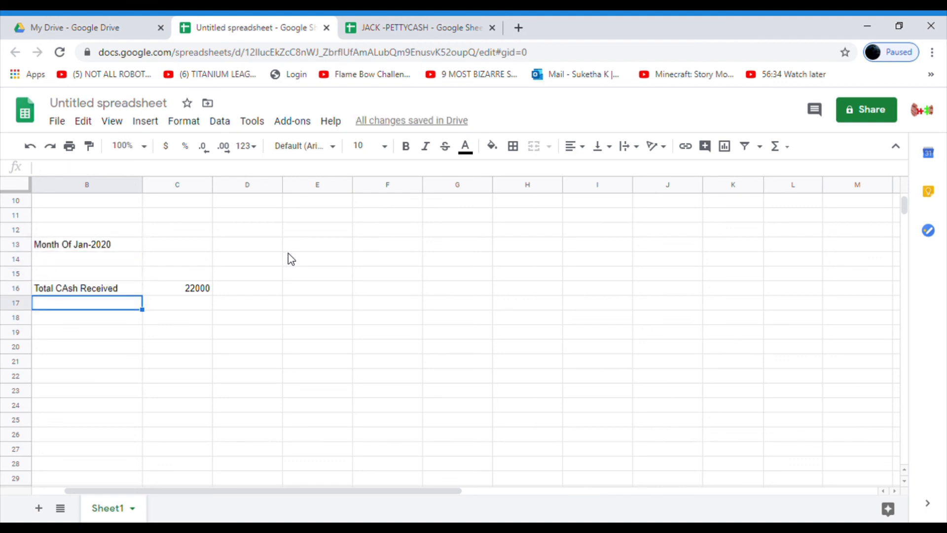
left_click(177, 288)
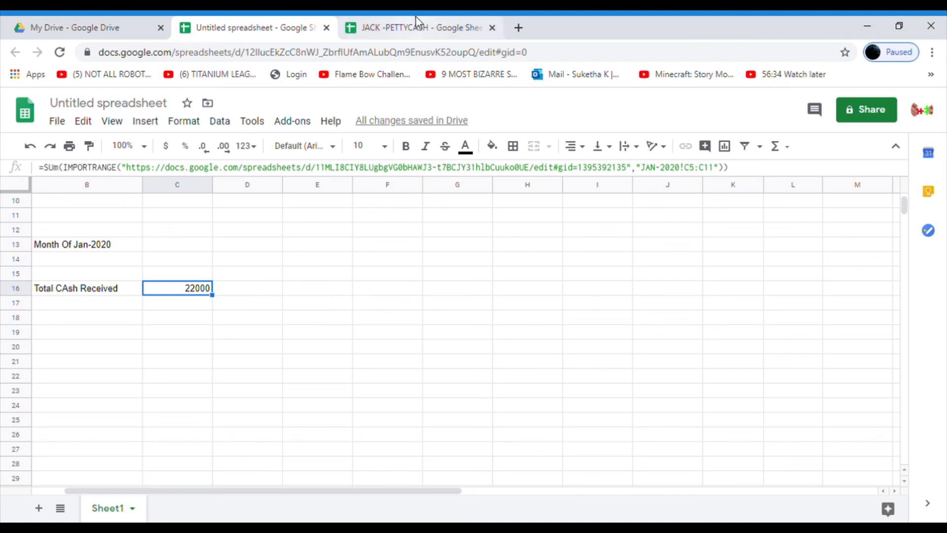
mouse_move(116, 455)
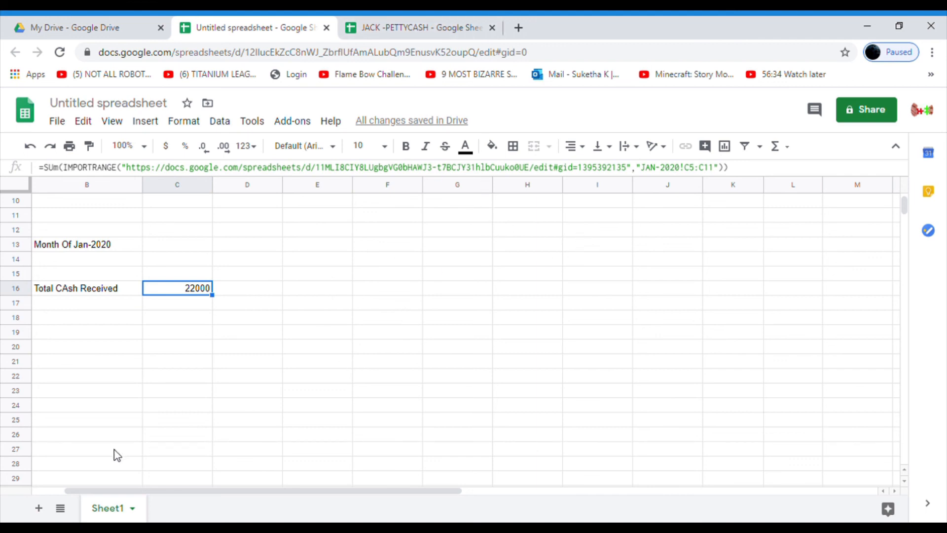